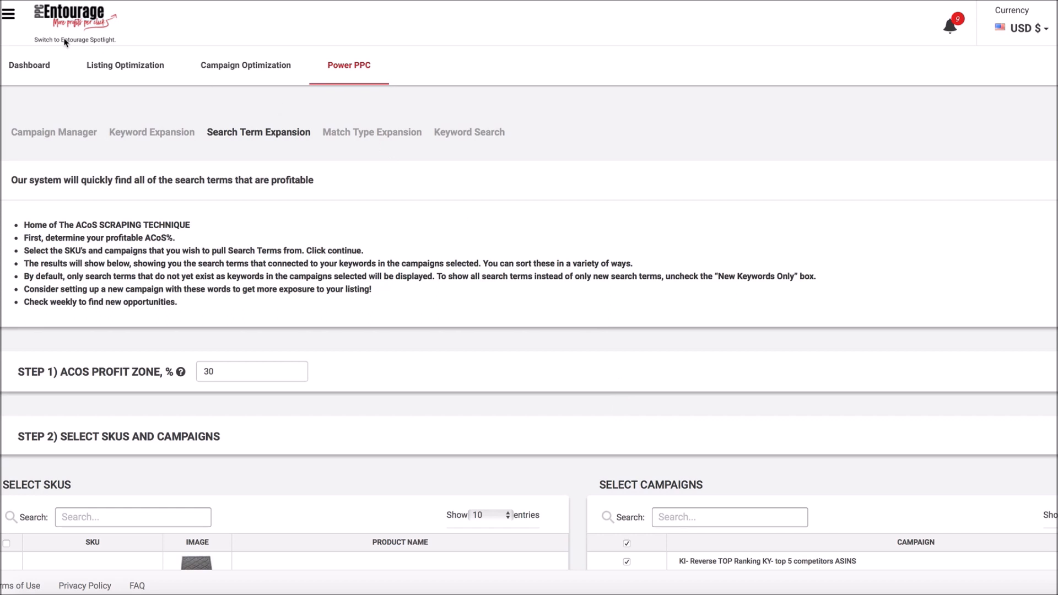
mouse_move(417, 257)
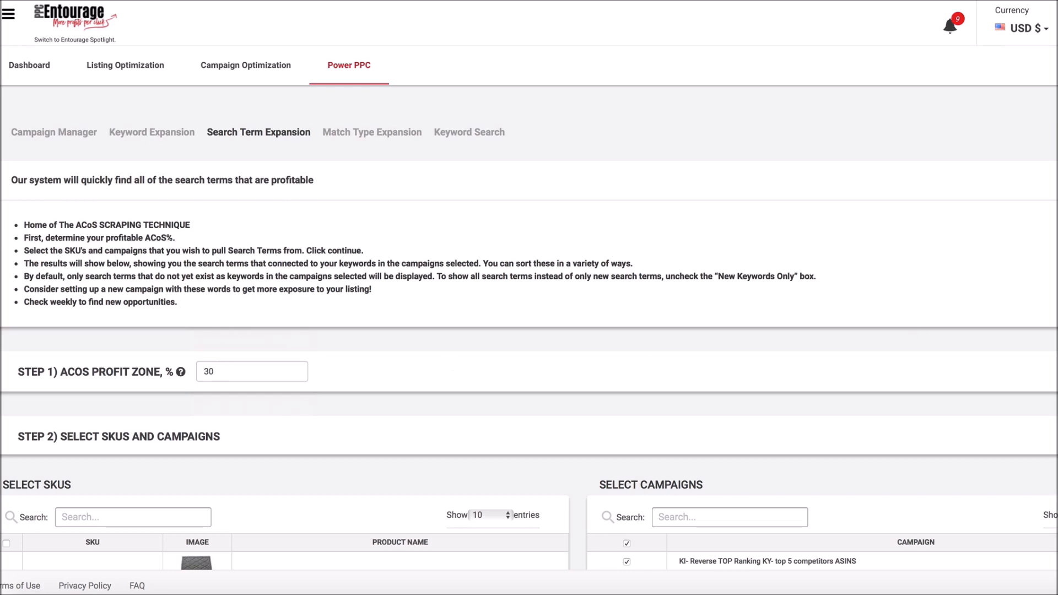
Step: Tick the Light-gray99 SKU, keeping the 30% ACoS profit zone and all campaigns selected
scroll("down", 3)
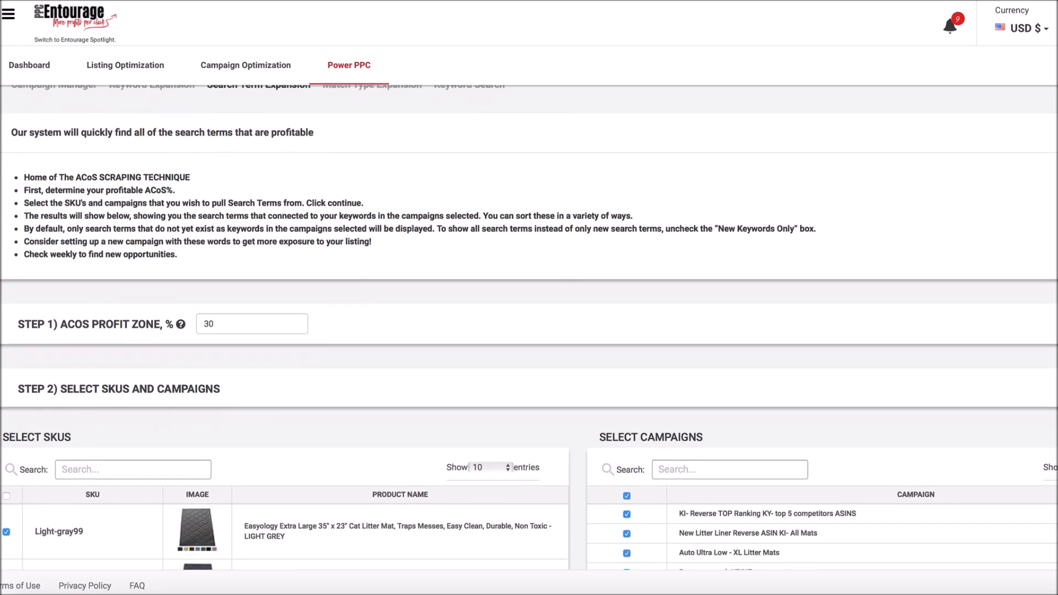
scroll("down", 3)
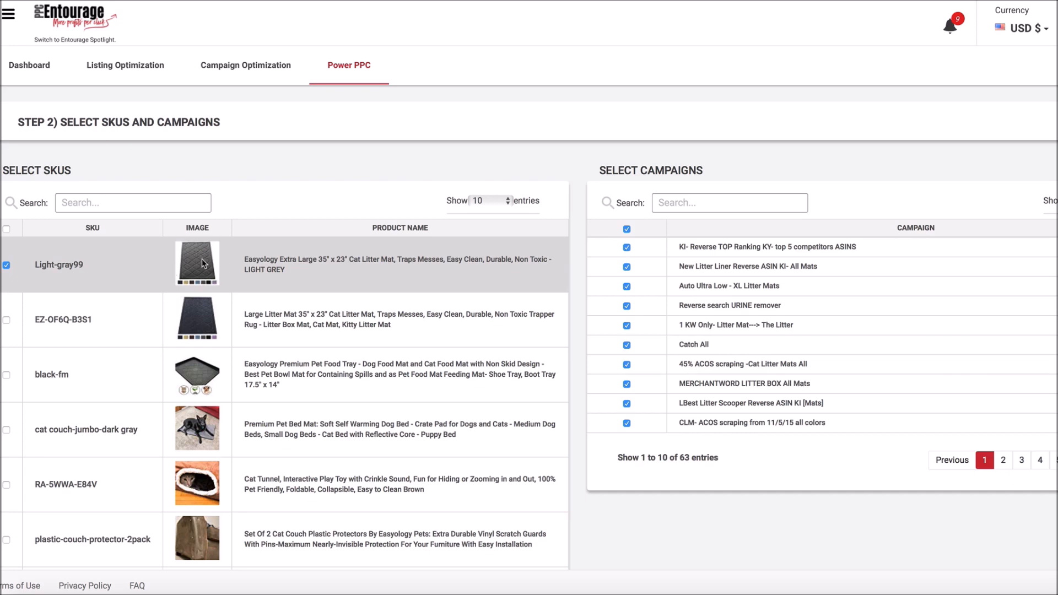
mouse_move(617, 306)
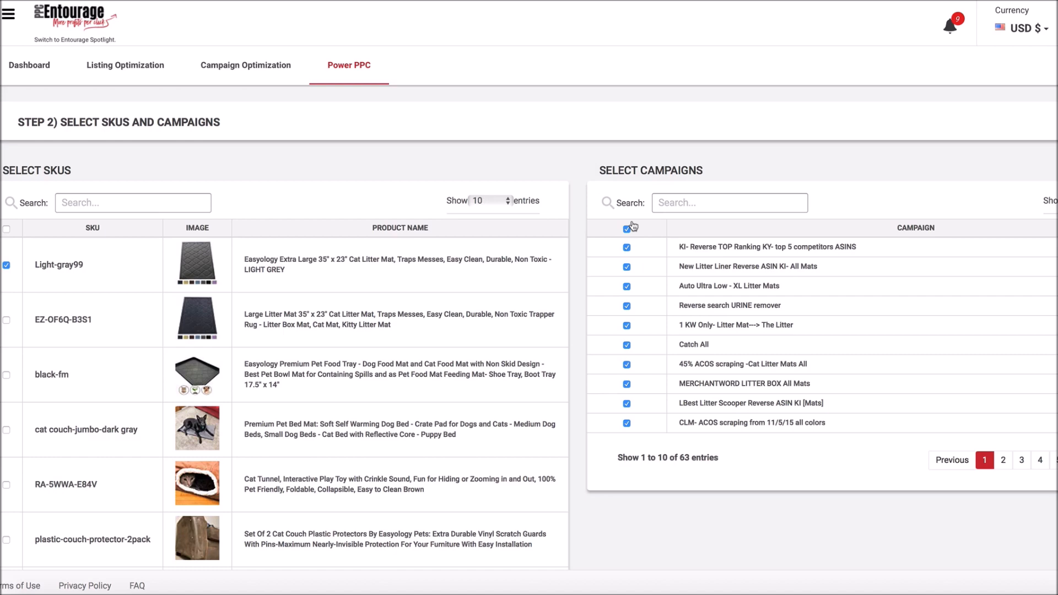
left_click(627, 227)
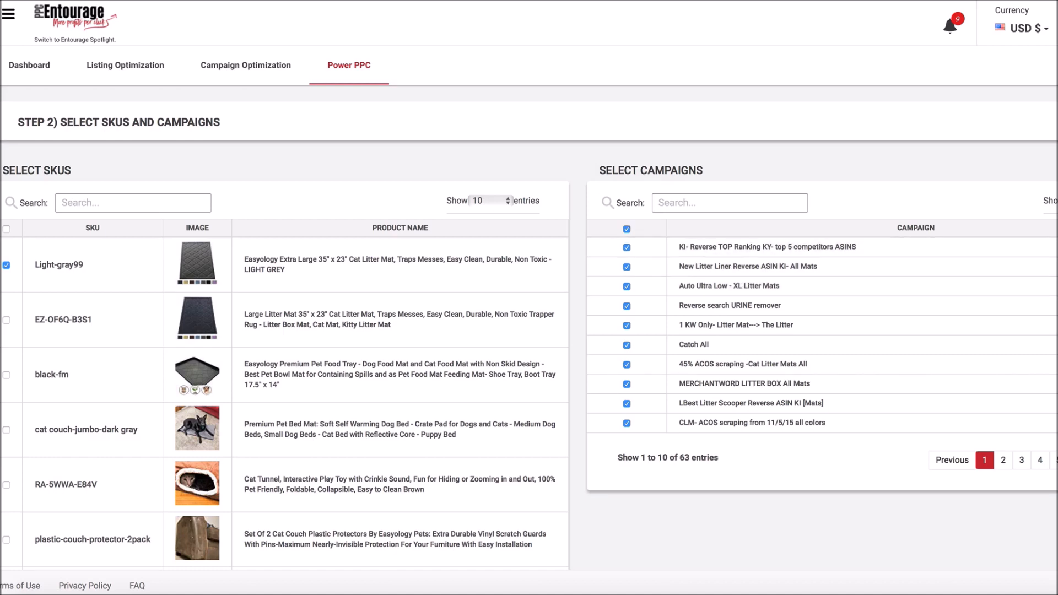
Step: Scroll down to the Step 3 results table of profitable search terms
scroll("down", 3)
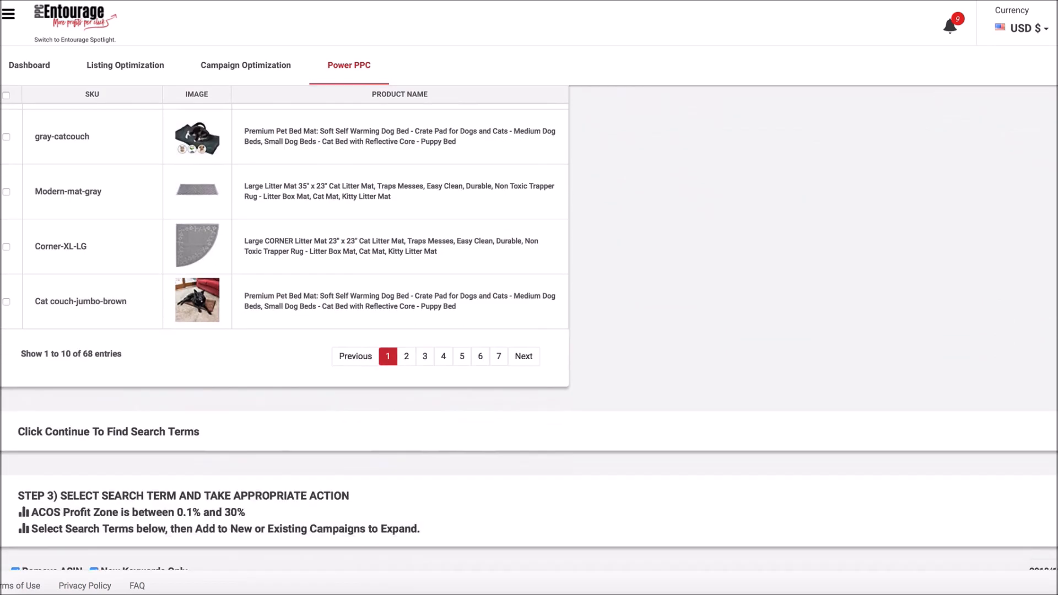
scroll("down", 3)
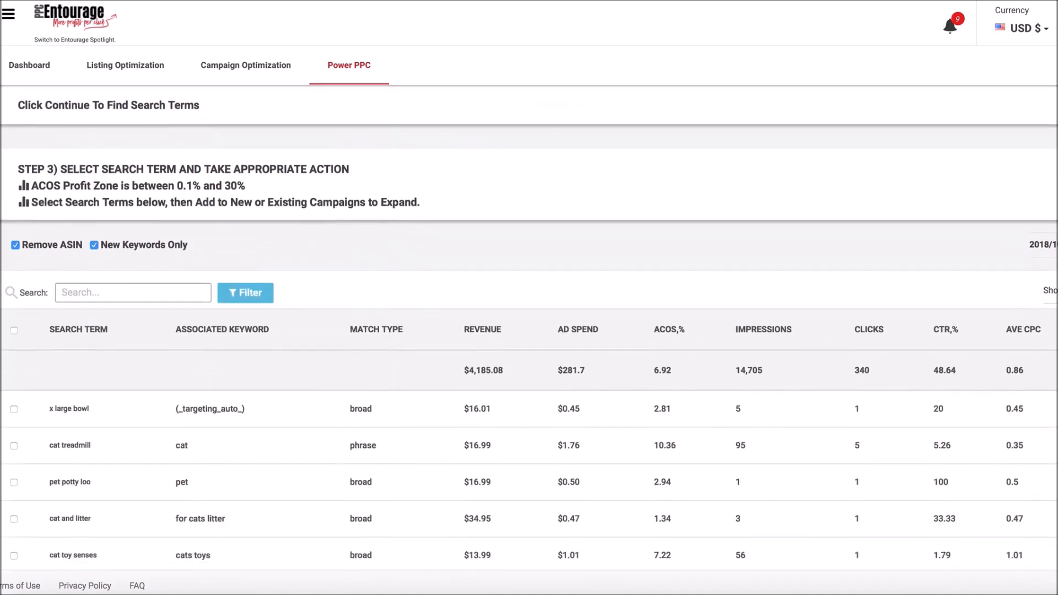
scroll("down", 3)
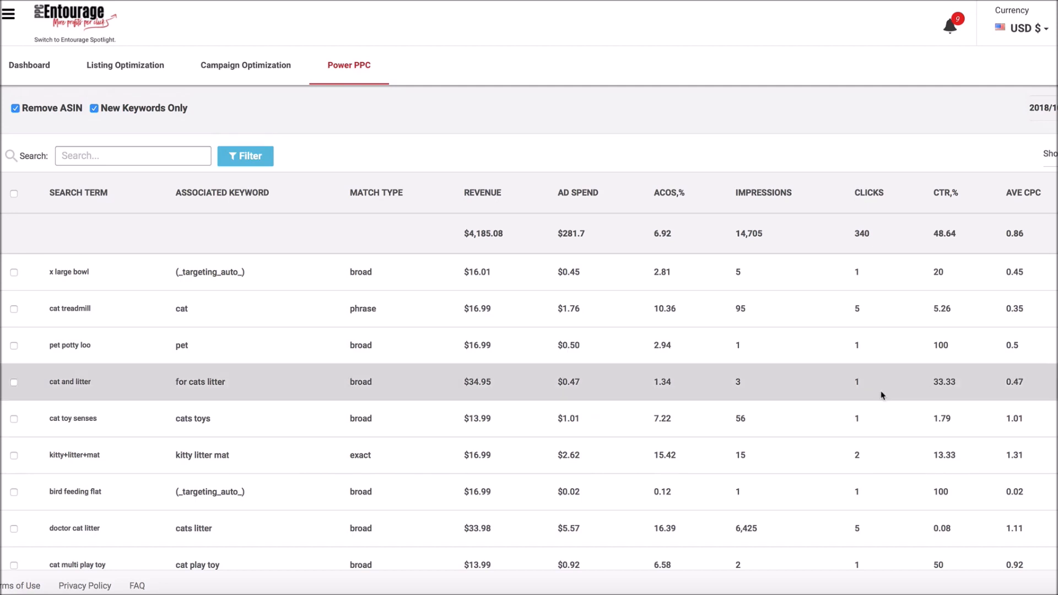
mouse_move(658, 271)
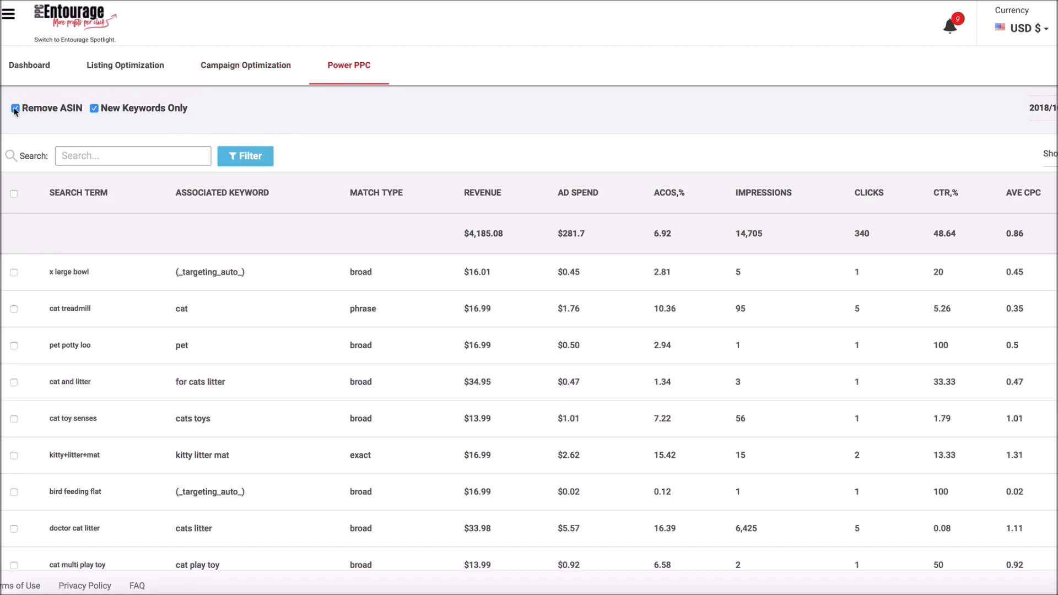
Step: Keep ASIN search terms excluded and show all terms, not only new keywords
left_click(15, 109)
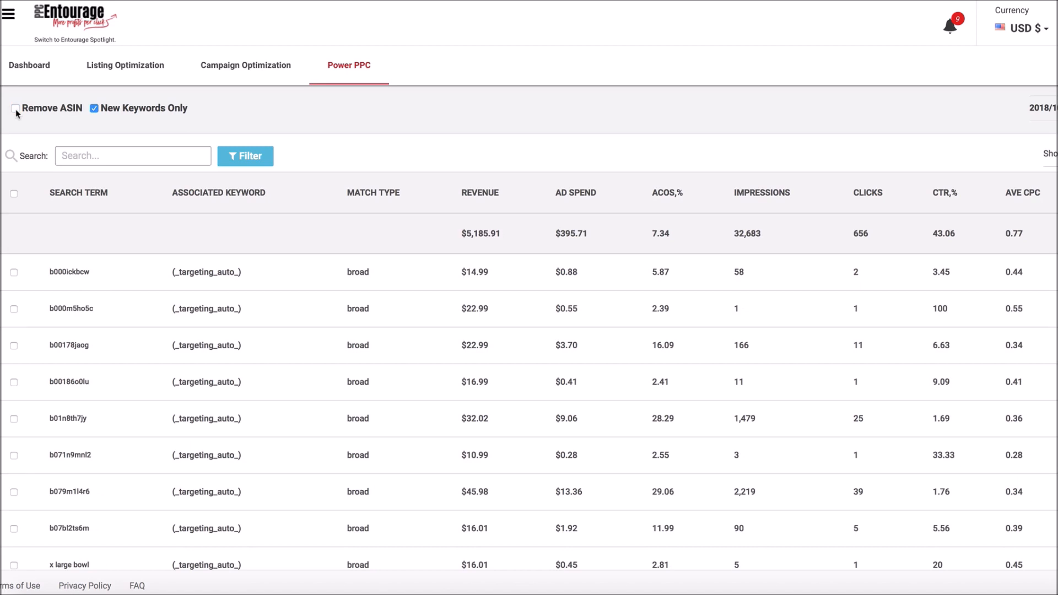
left_click(15, 108)
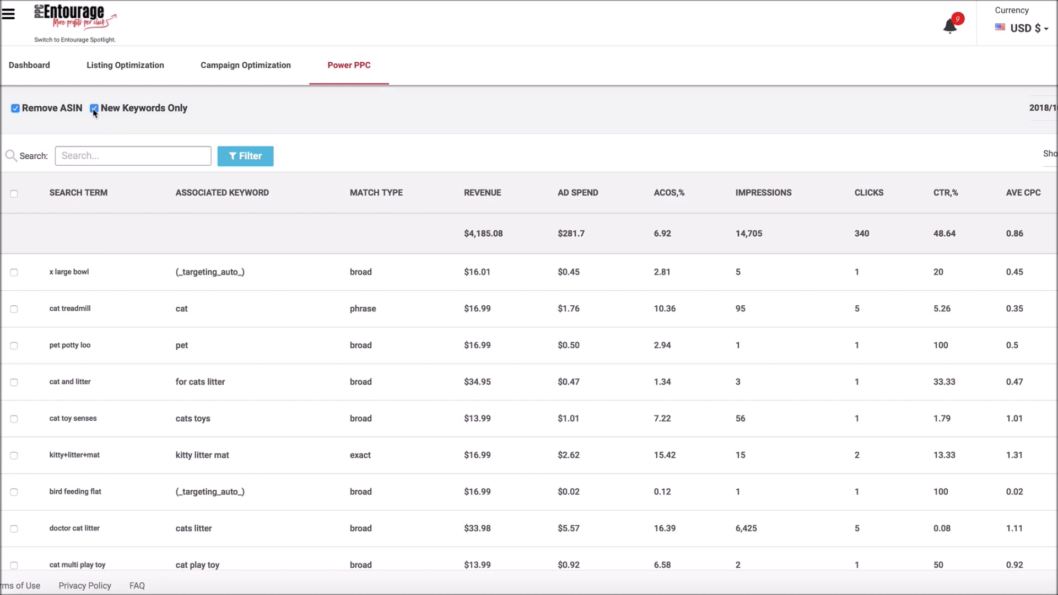
left_click(94, 108)
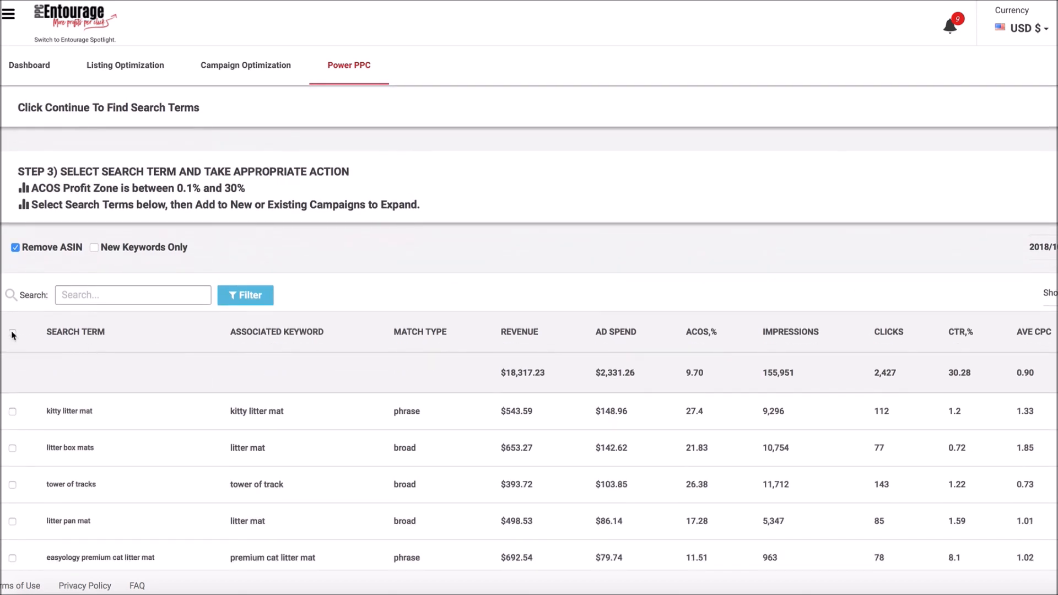
Step: Select every search term, add them to a new campaign, then switch to Entourage Spotlight
left_click(12, 332)
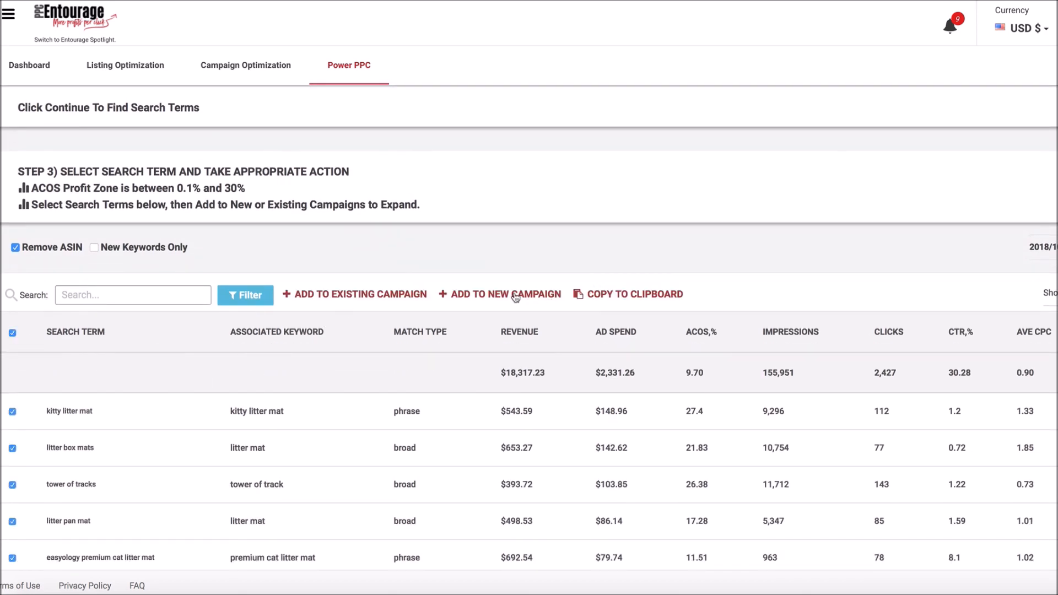
left_click(506, 294)
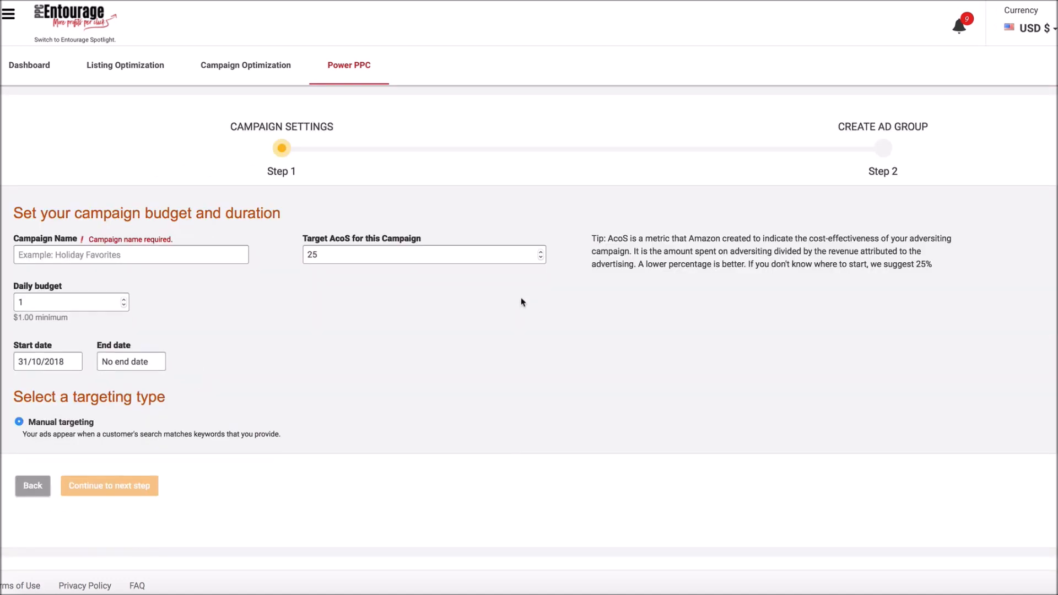
mouse_move(507, 11)
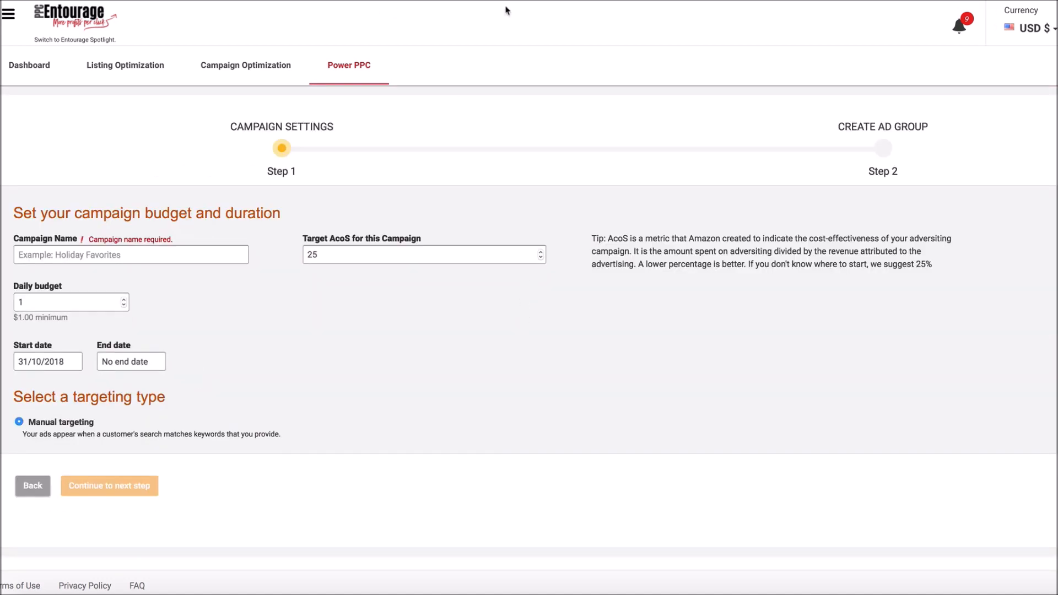
left_click(75, 39)
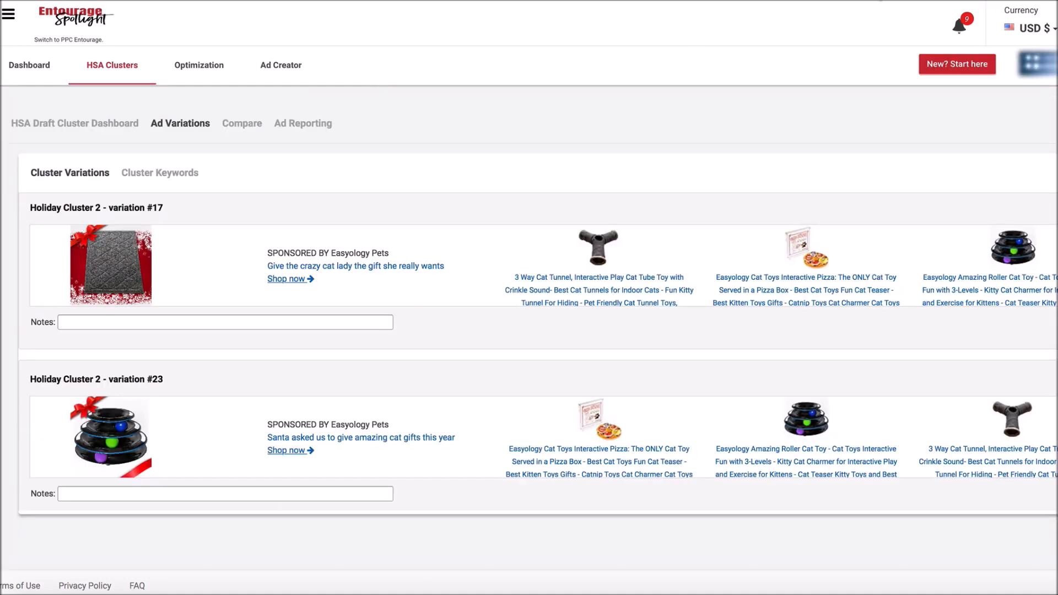
mouse_move(814, 128)
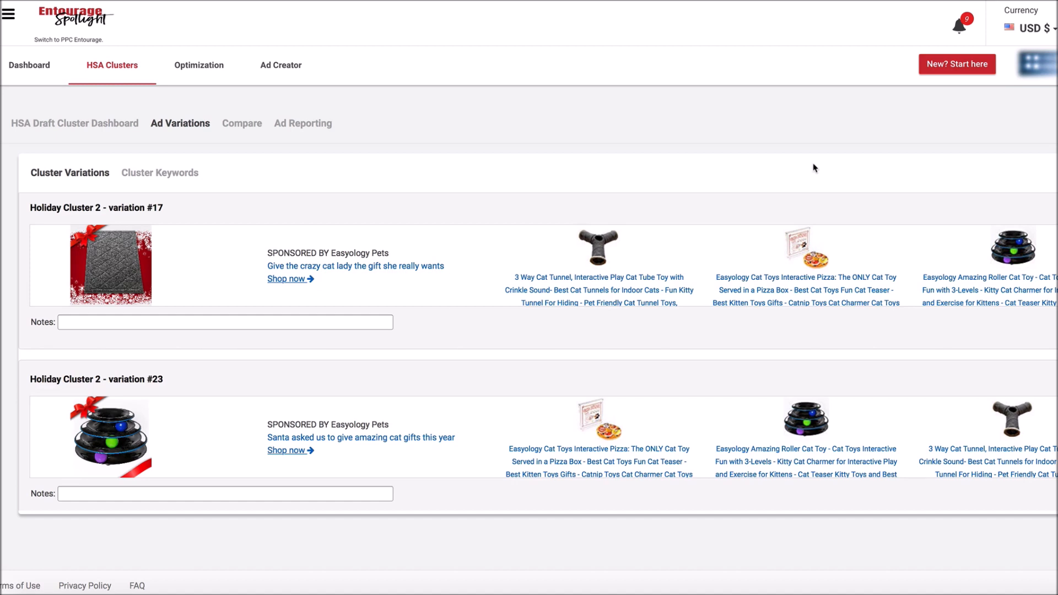
scroll("down", 3)
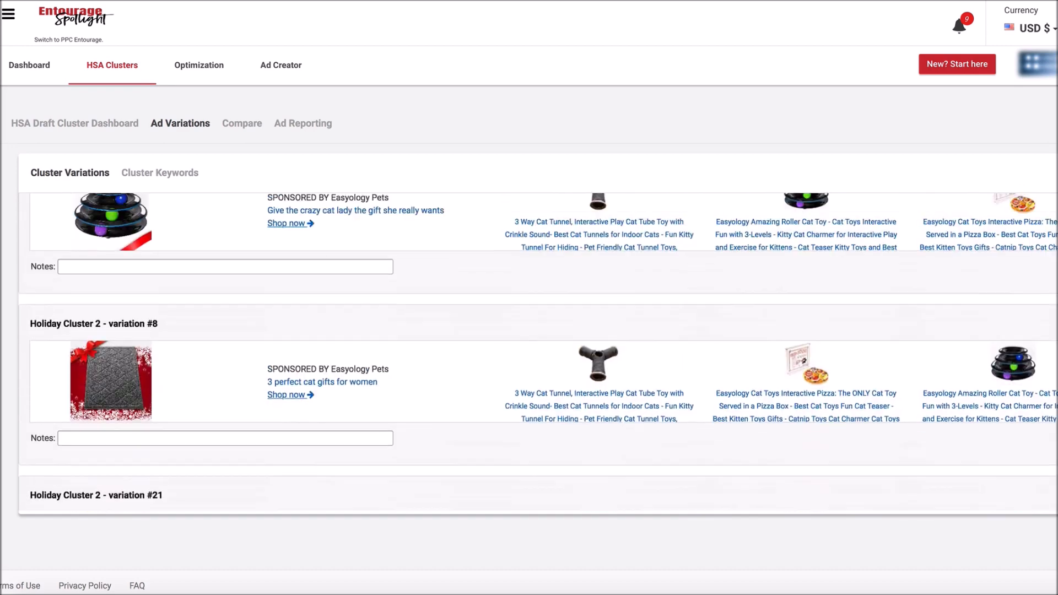
scroll("up", 3)
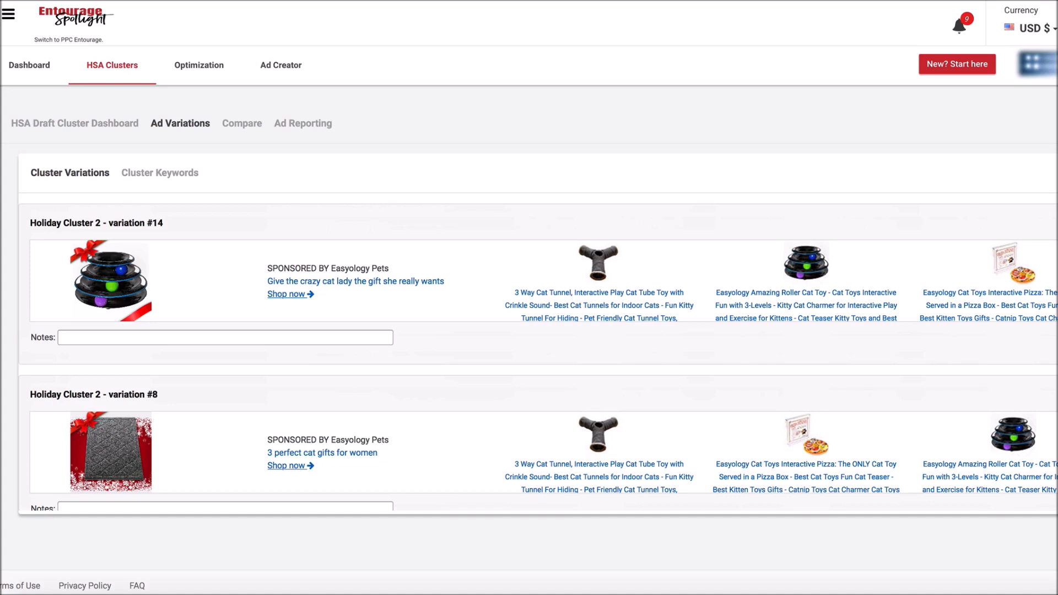
scroll("down", 3)
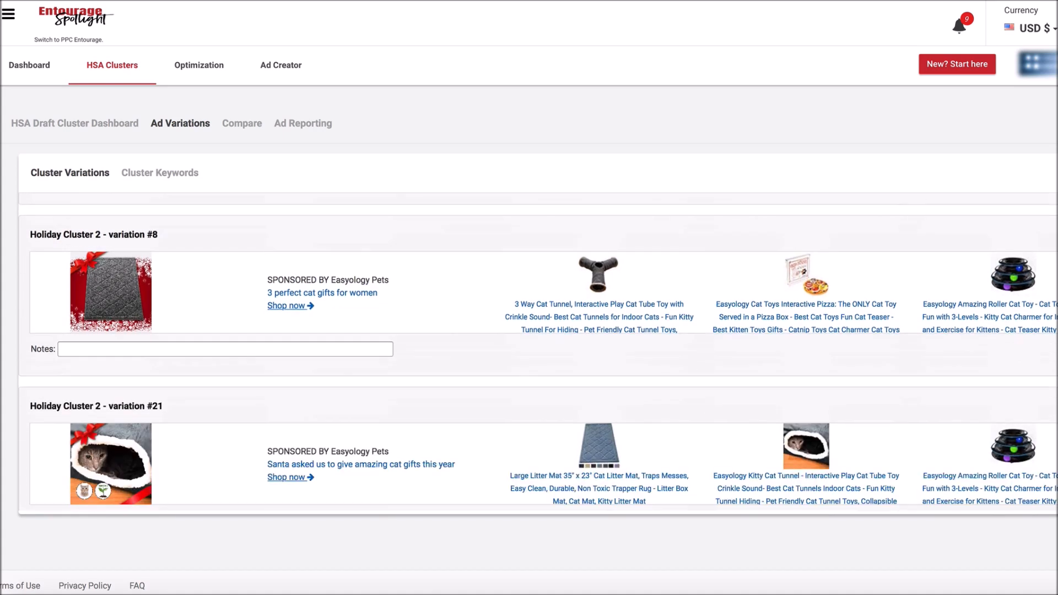
scroll("down", 3)
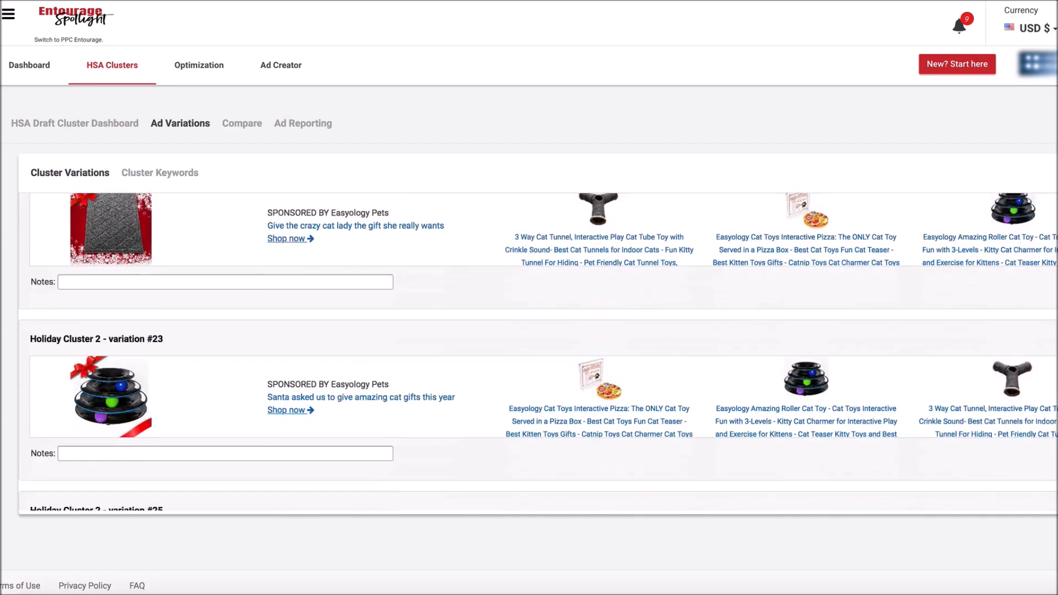
scroll("down", 3)
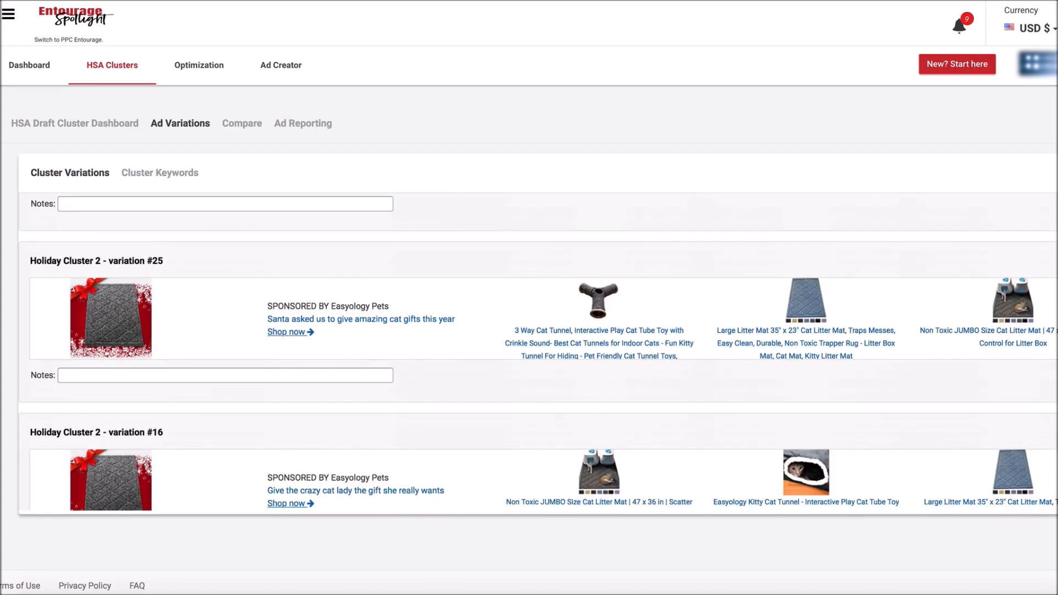